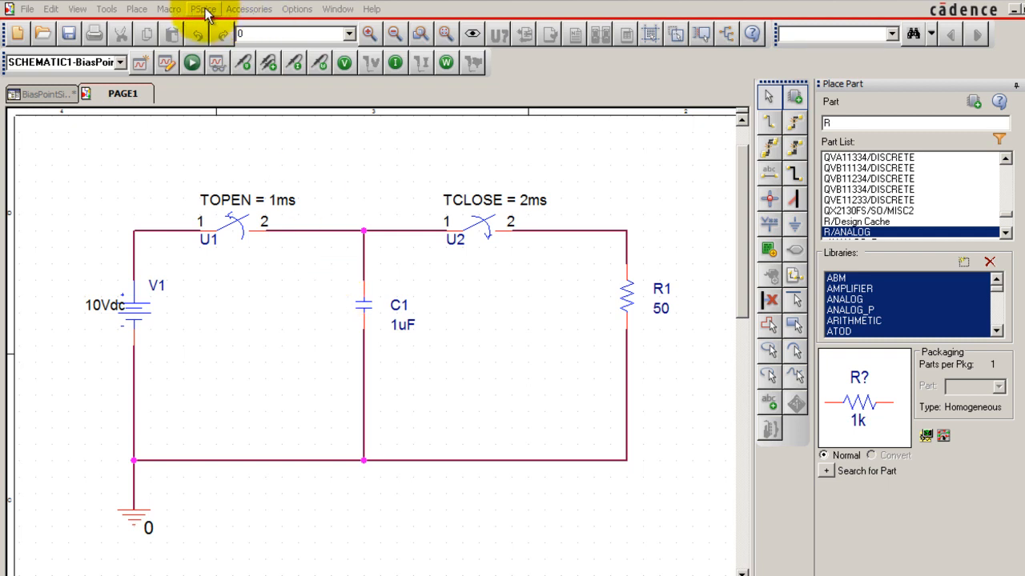
Start a new PSpice simulation profile named TimeDomainSimulation.
click(203, 10)
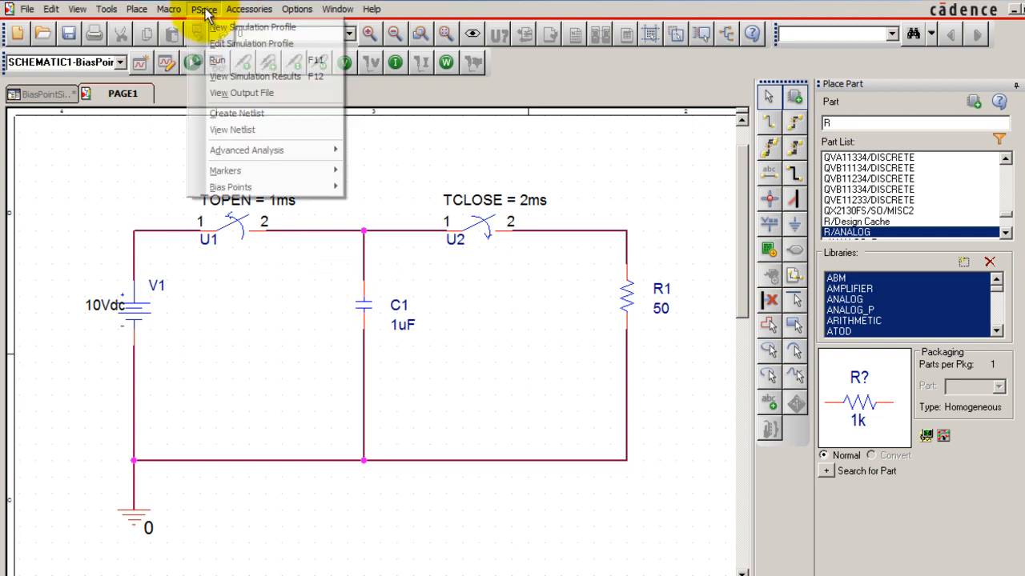
click(255, 26)
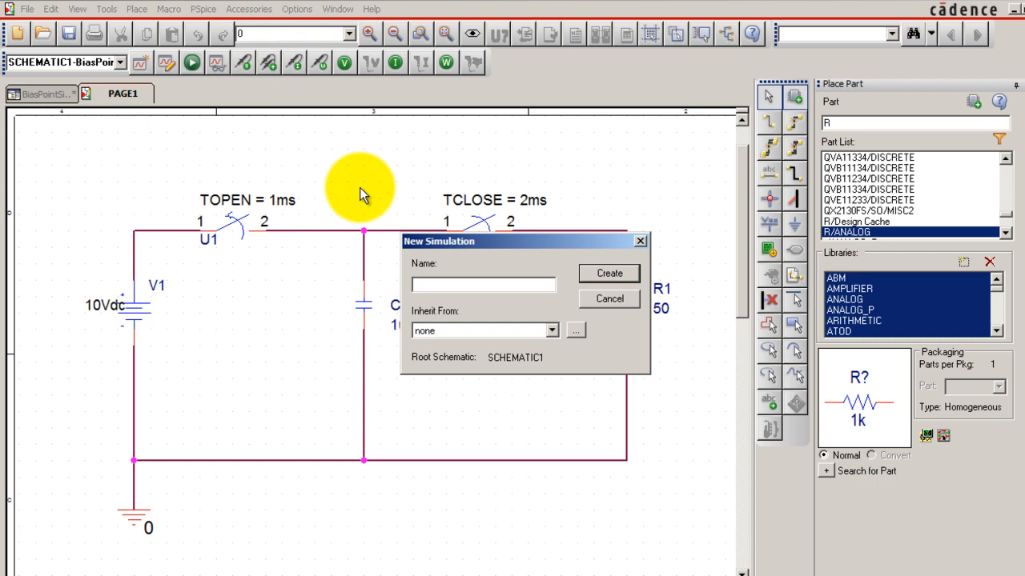
mouse_move(390, 211)
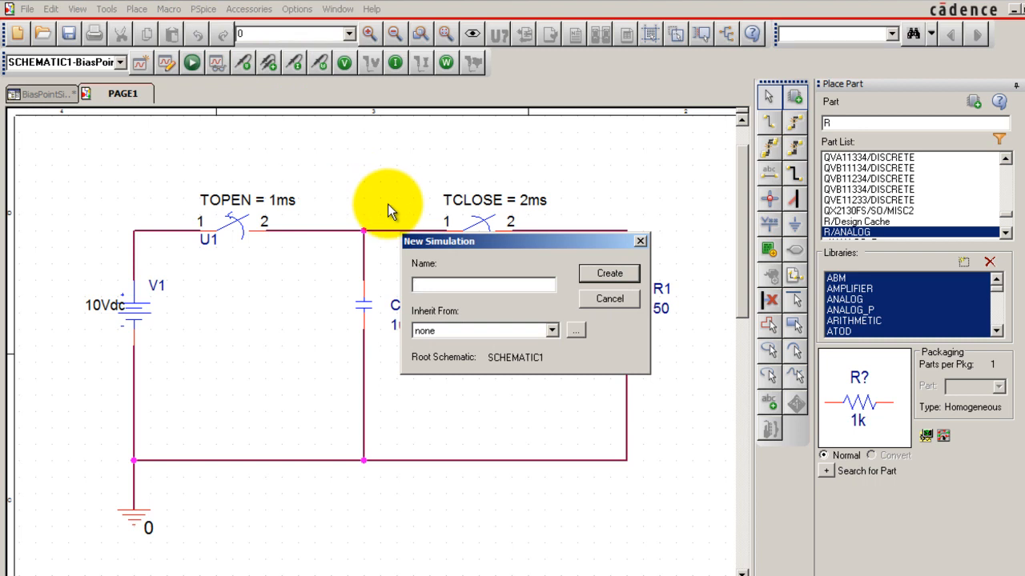
text(T)
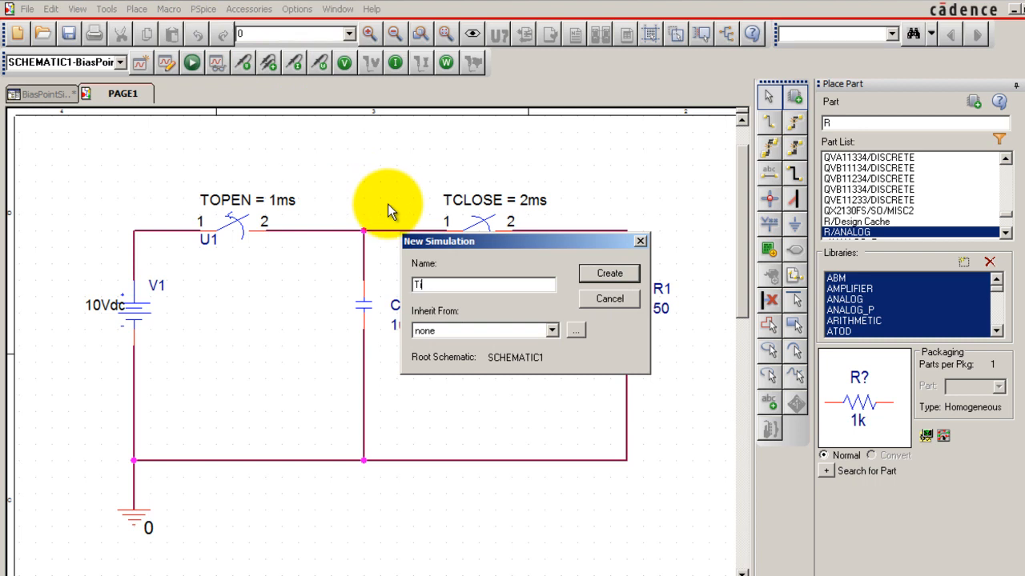
text(imeDom)
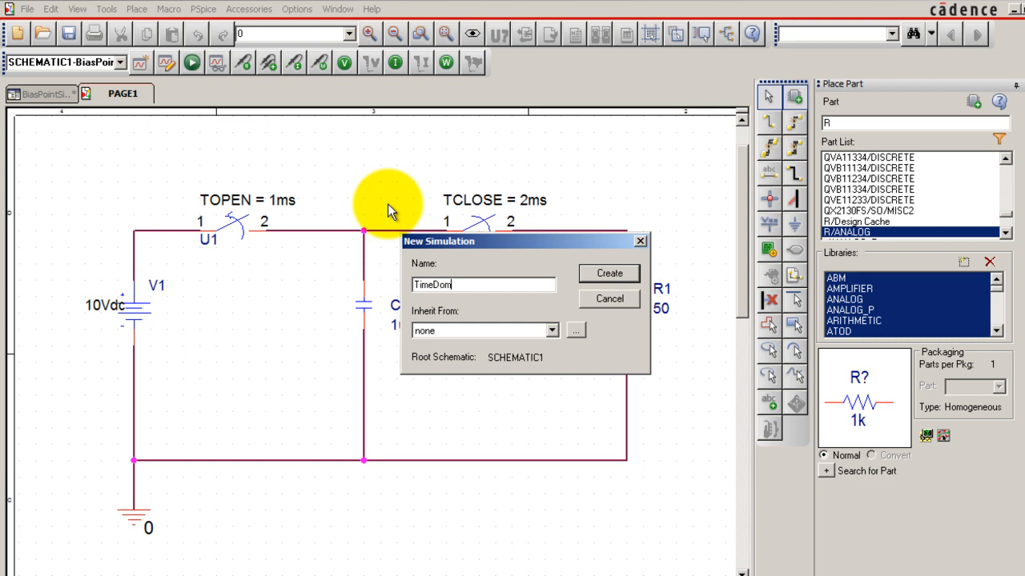
text(ainSimulation)
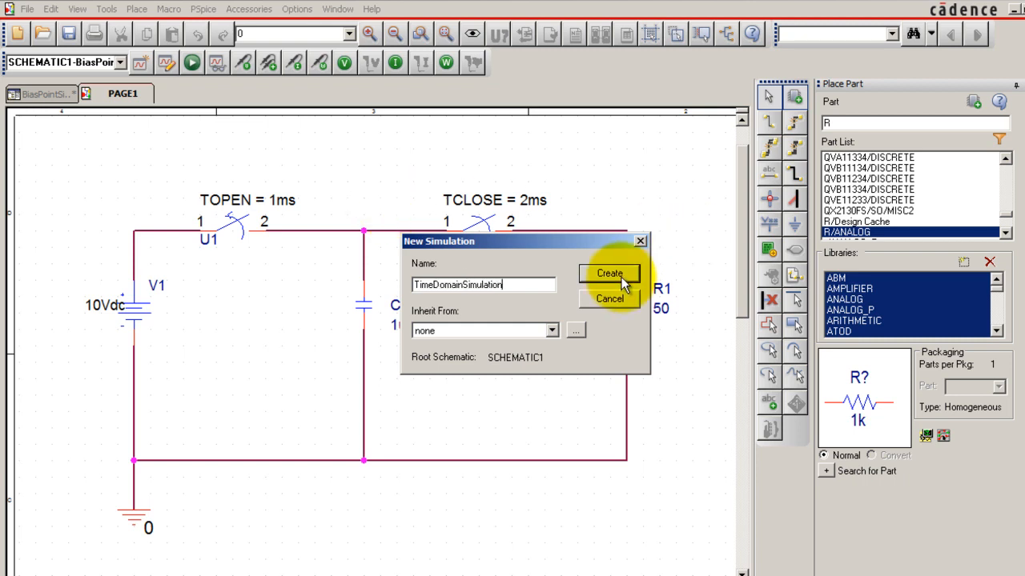
Create the profile as a Time Domain (Transient) analysis running to 5ms with 1ms maximum step.
click(608, 272)
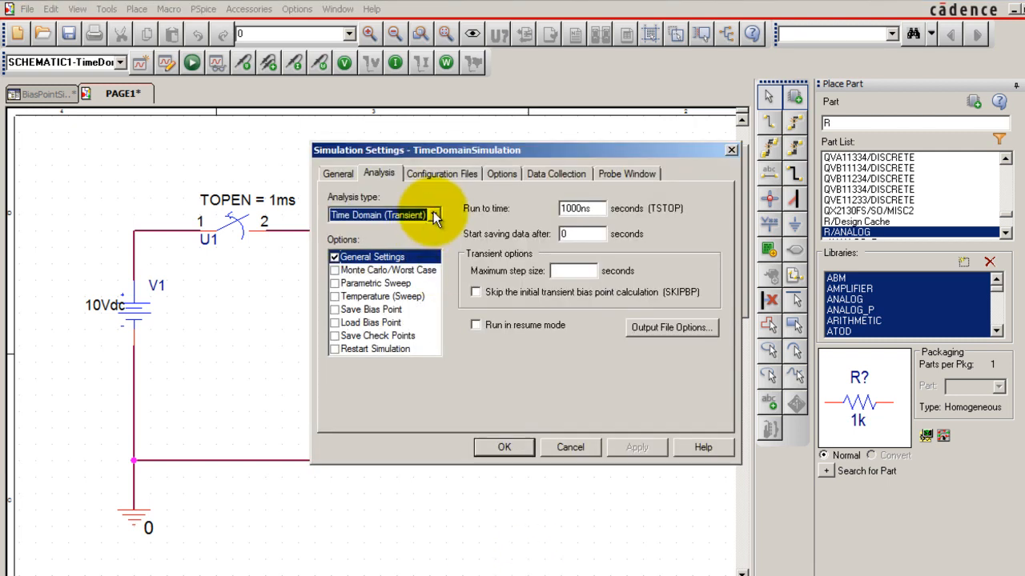
click(434, 215)
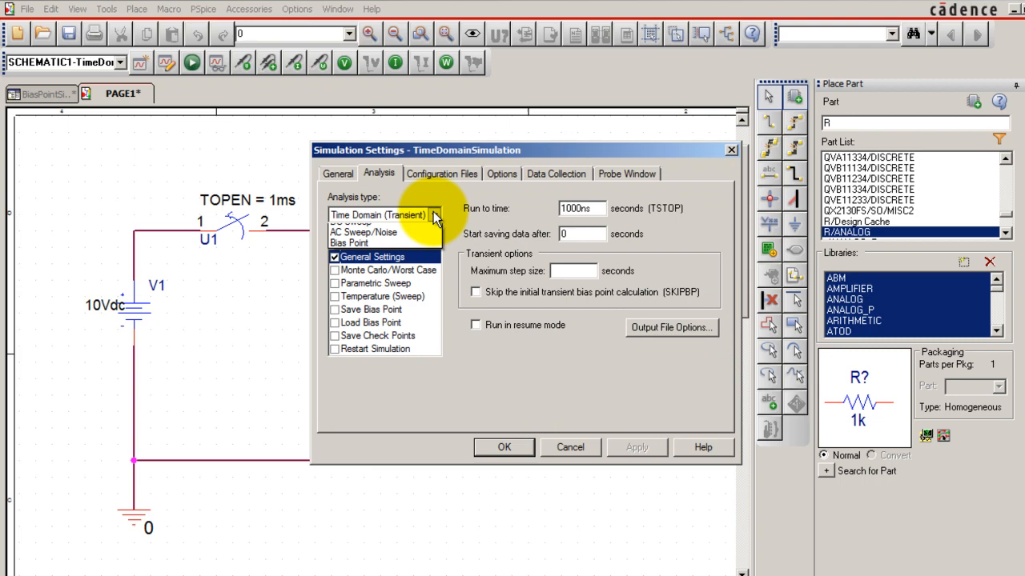
click(432, 214)
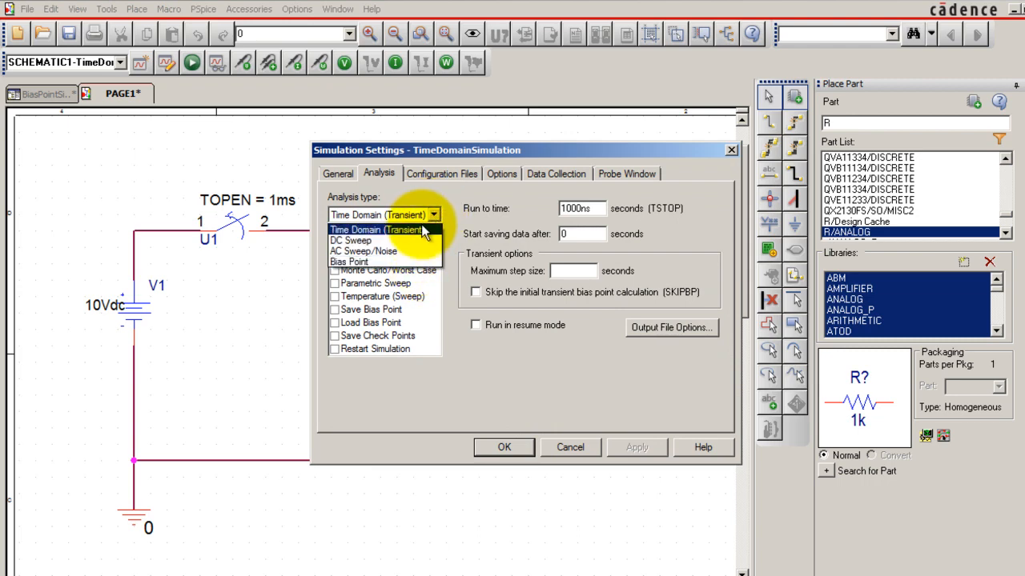
click(376, 231)
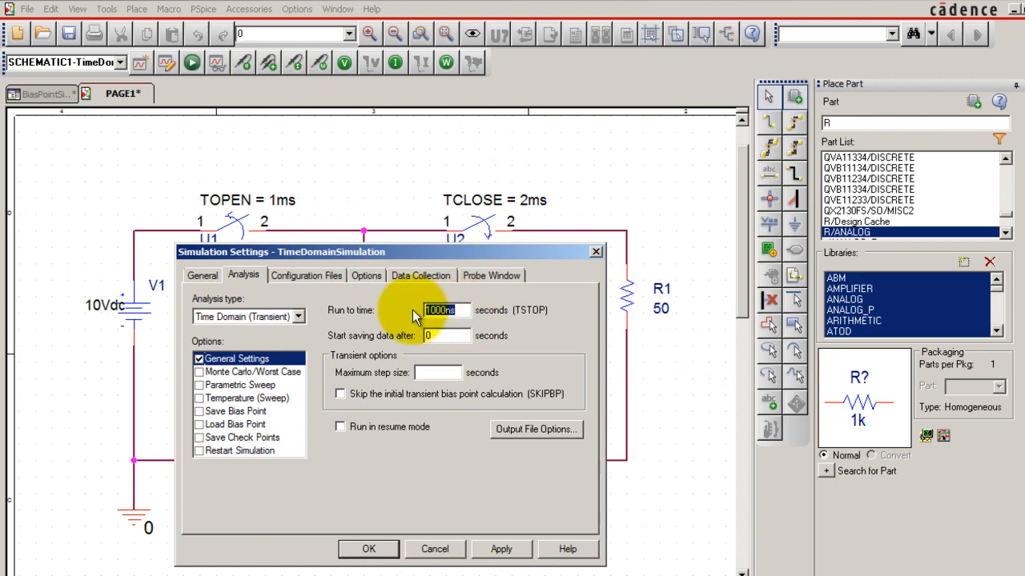
text(5ms)
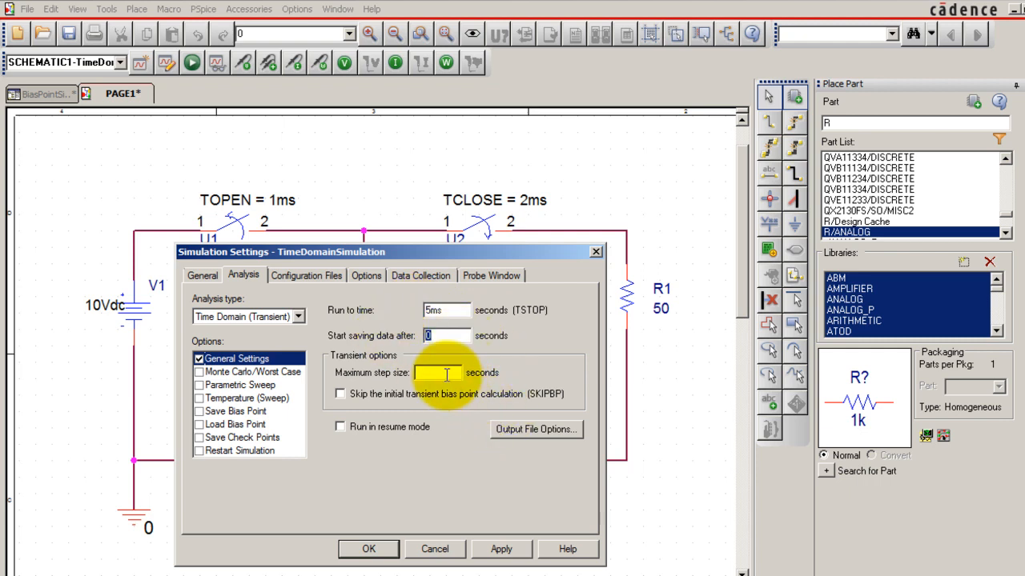
text(1ms)
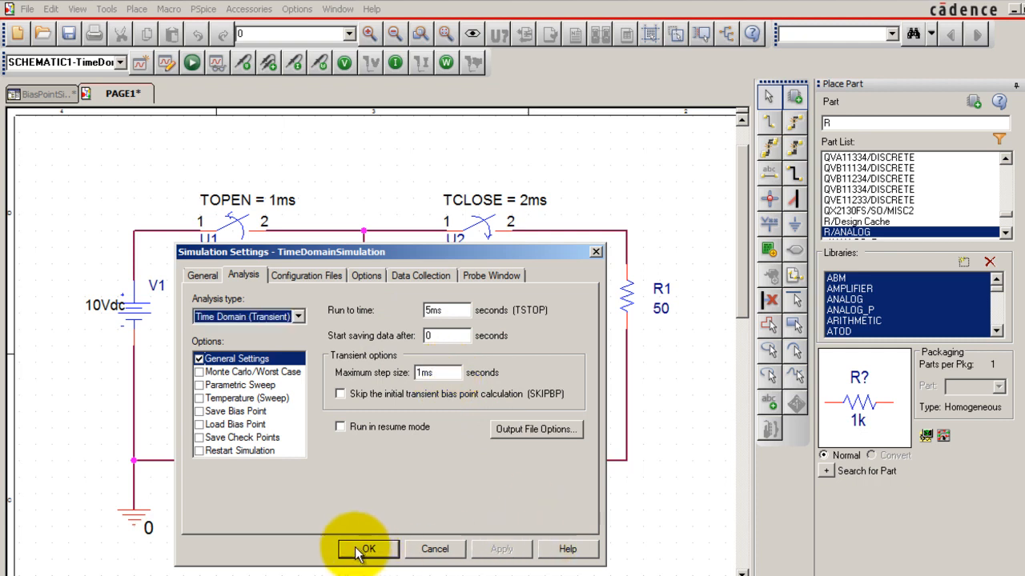
click(368, 549)
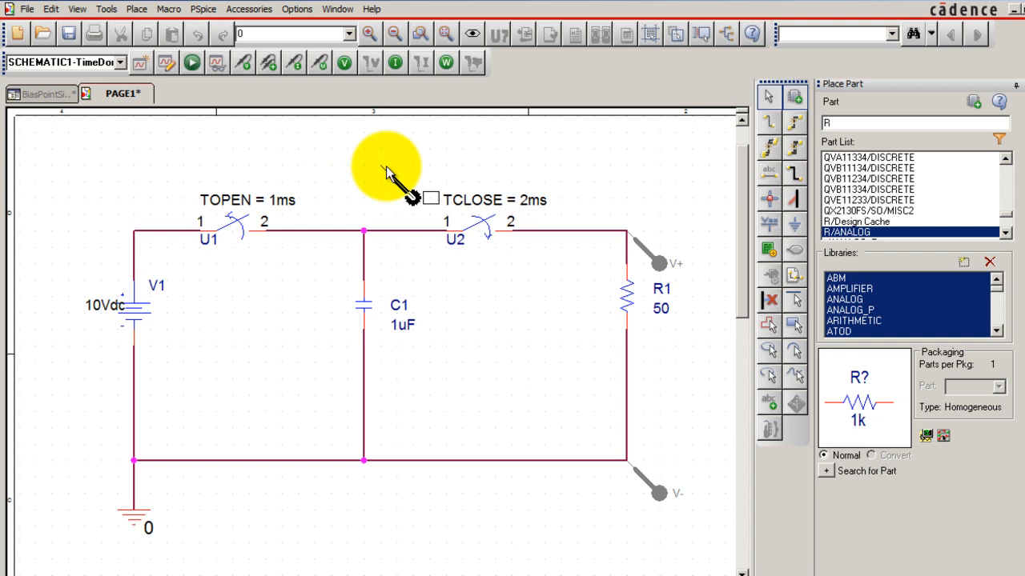
mouse_move(297, 146)
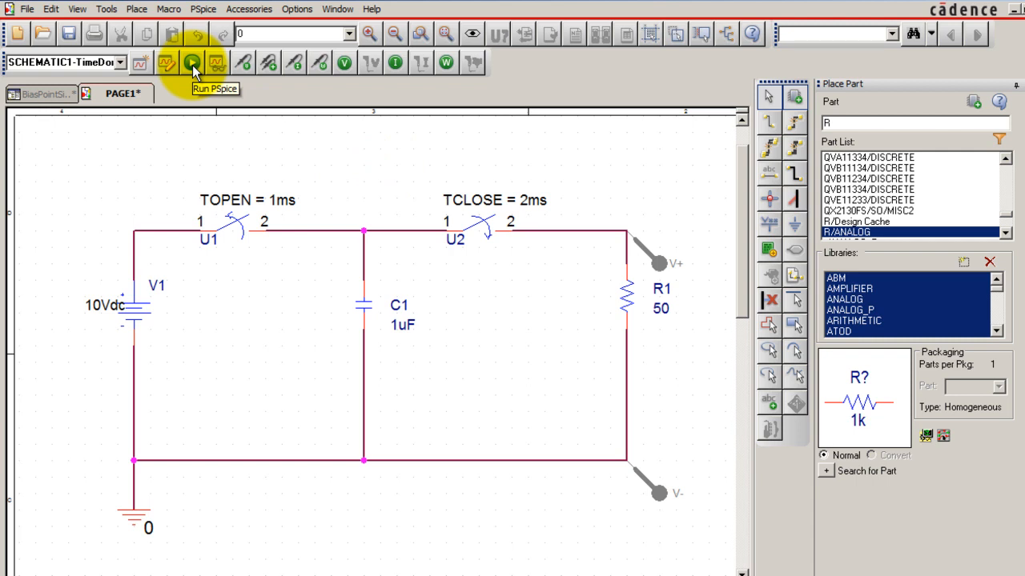
Run PSpice, accepting the Undo Warning, to plot V(R1:2,0) over 0–5 ms.
click(192, 63)
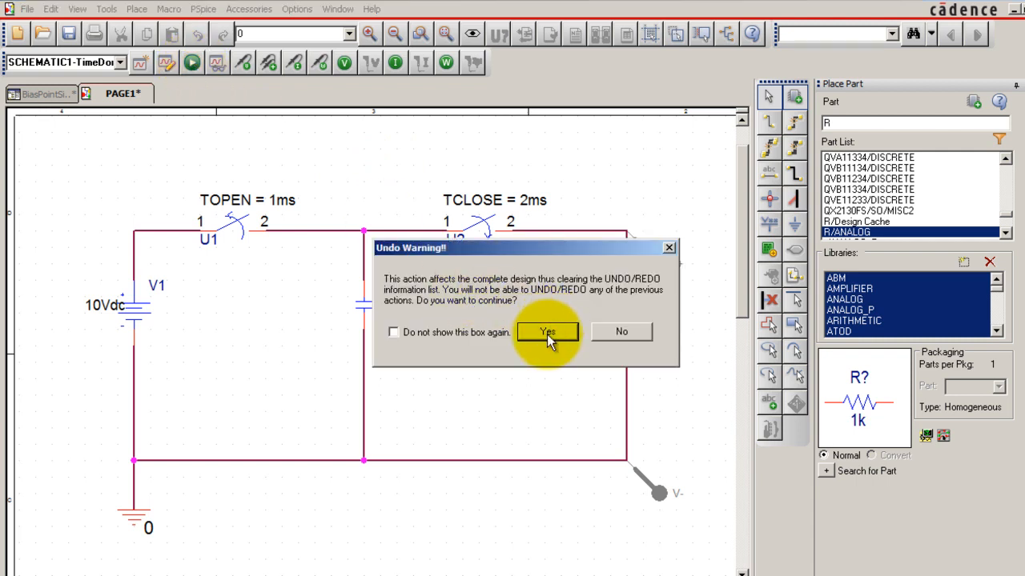
click(548, 331)
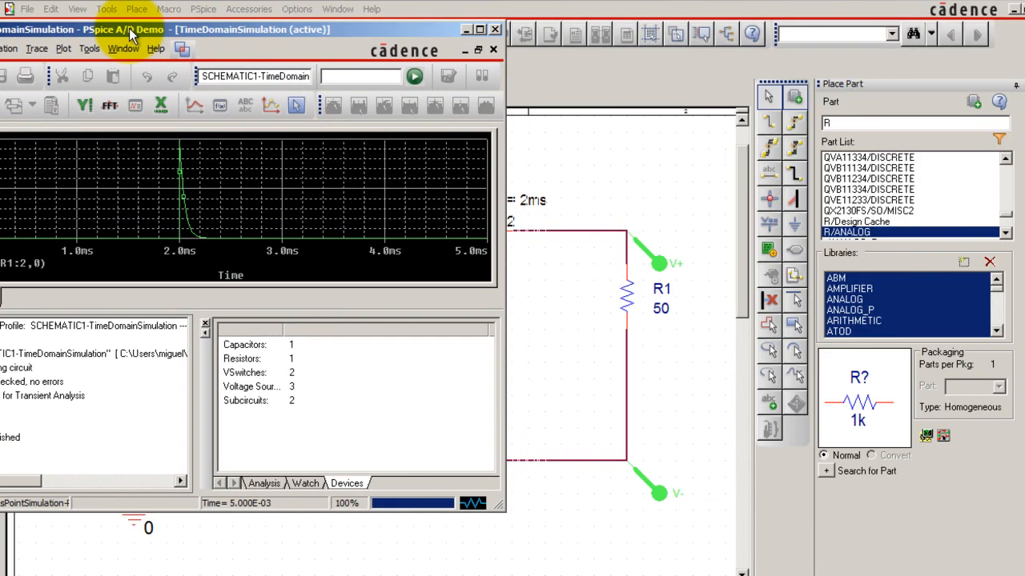
mouse_move(578, 210)
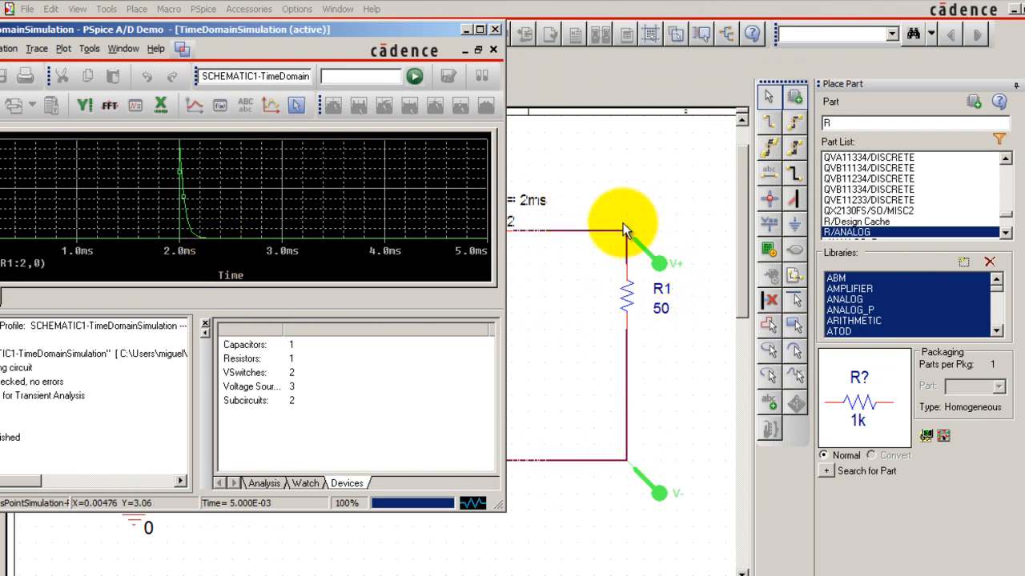
mouse_move(653, 272)
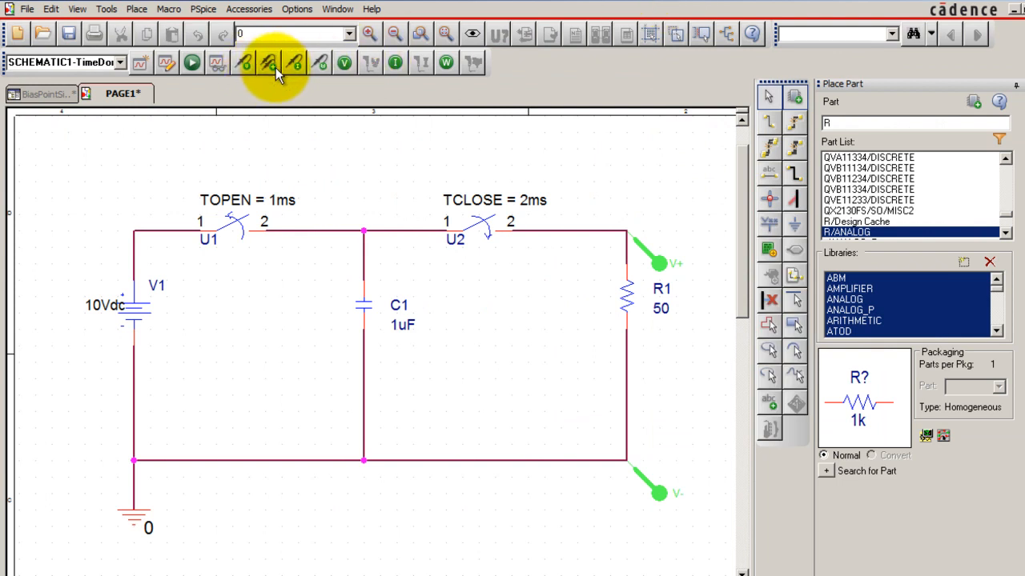
mouse_move(365, 256)
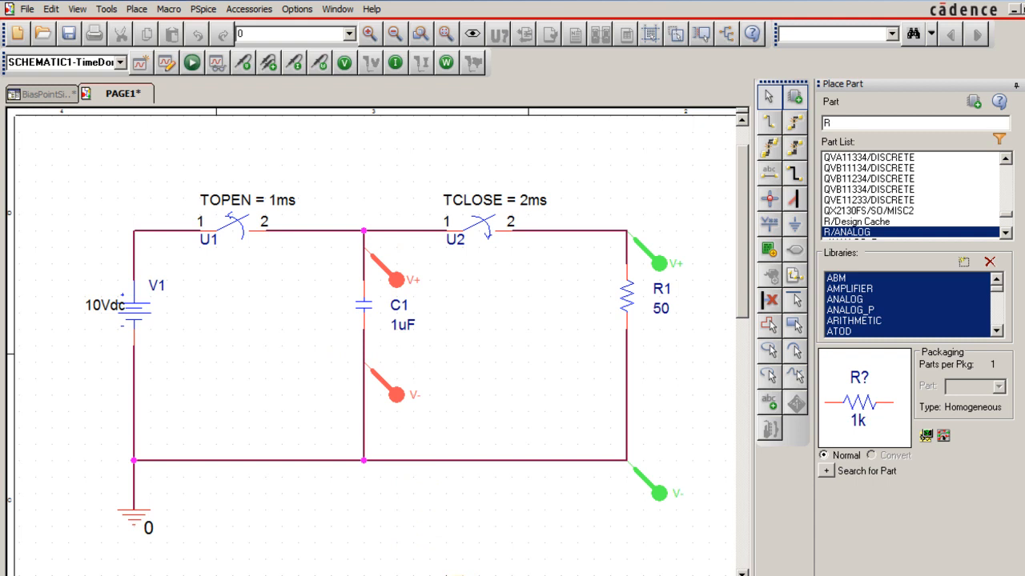
Rerun the simulation so PSpice A/D plots both V(R1) and V(C1).
click(192, 61)
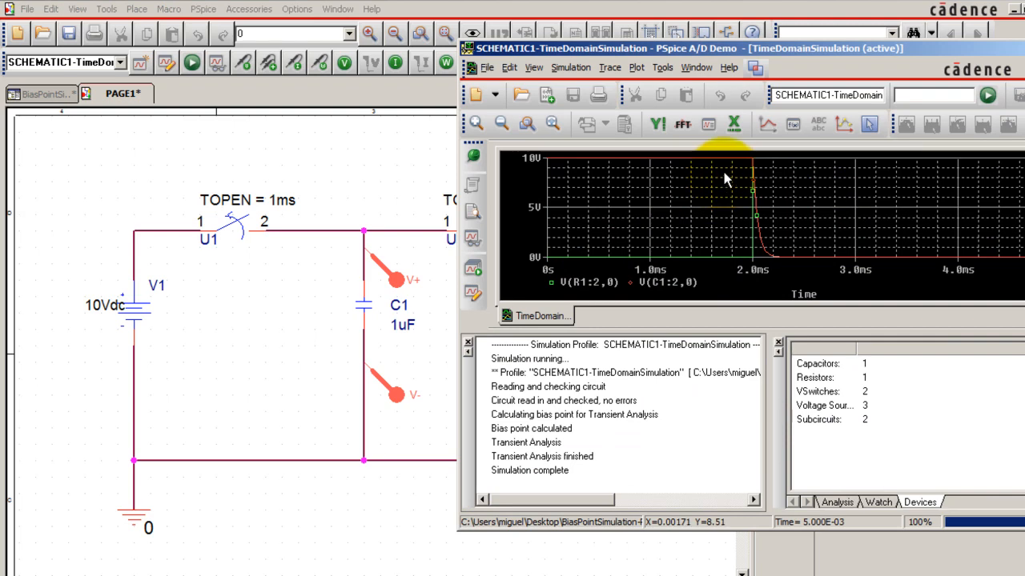